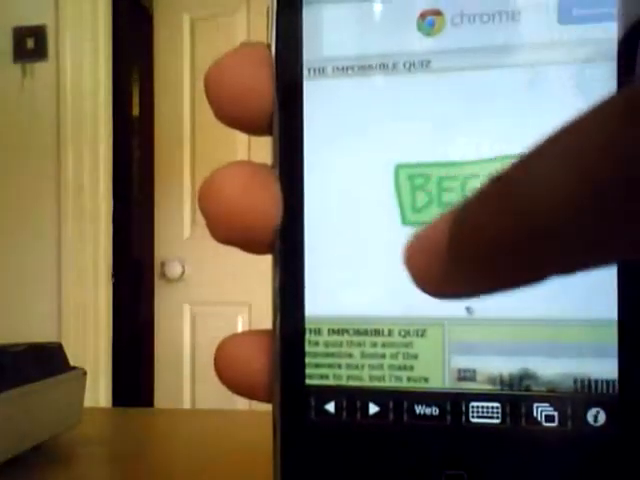
# Tap BEGIN on The Impossible Quiz title screen to start the game
pyautogui.click(455, 190)
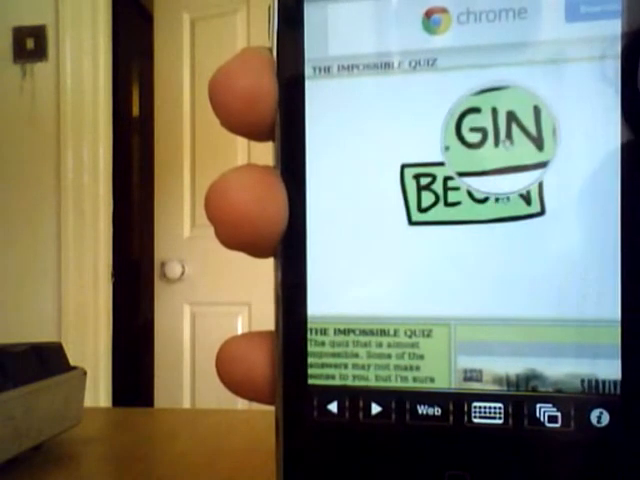